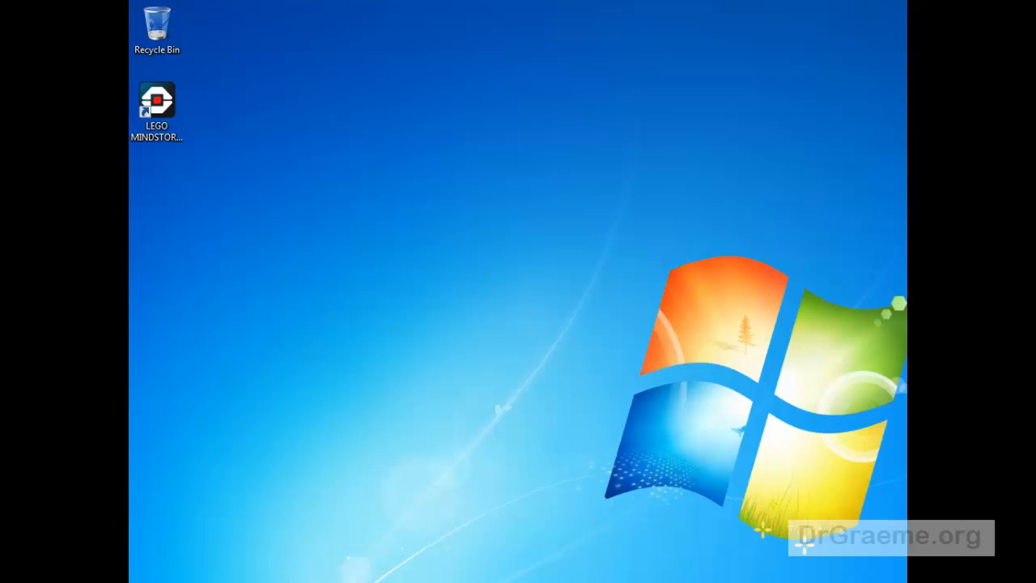
# Launch LEGO MINDSTORMS EV3 from its desktop shortcut to reach the welcome screen.
pyautogui.click(282, 314)
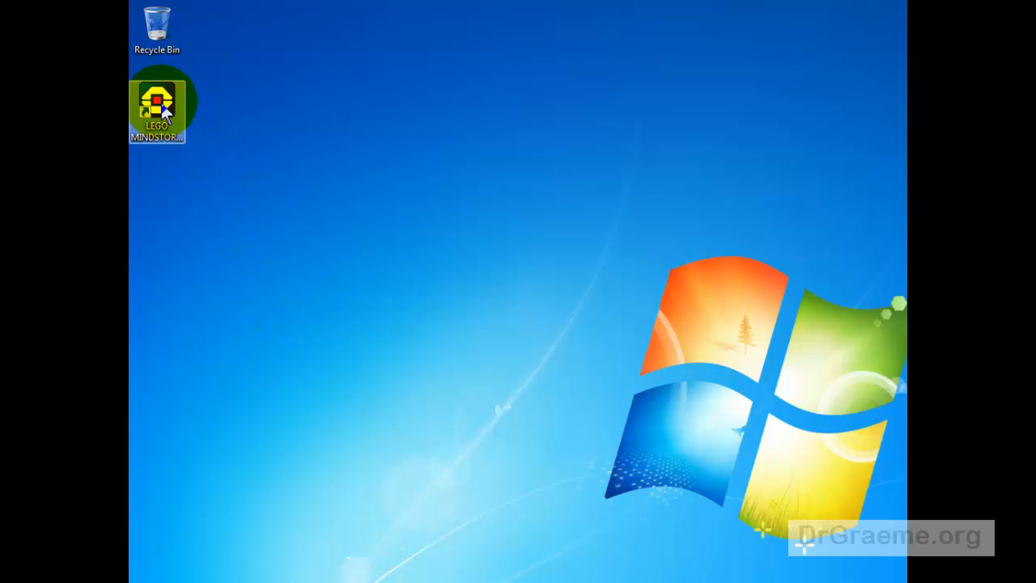
pyautogui.doubleClick(159, 102)
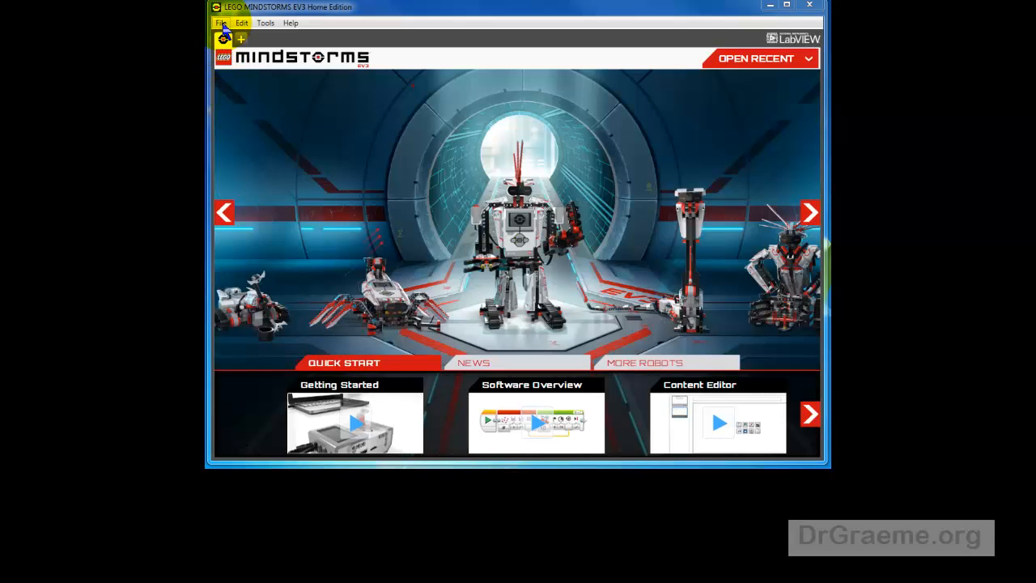
# Create a new project via File > New Project, giving a blank canvas with the Start block.
pyautogui.click(220, 23)
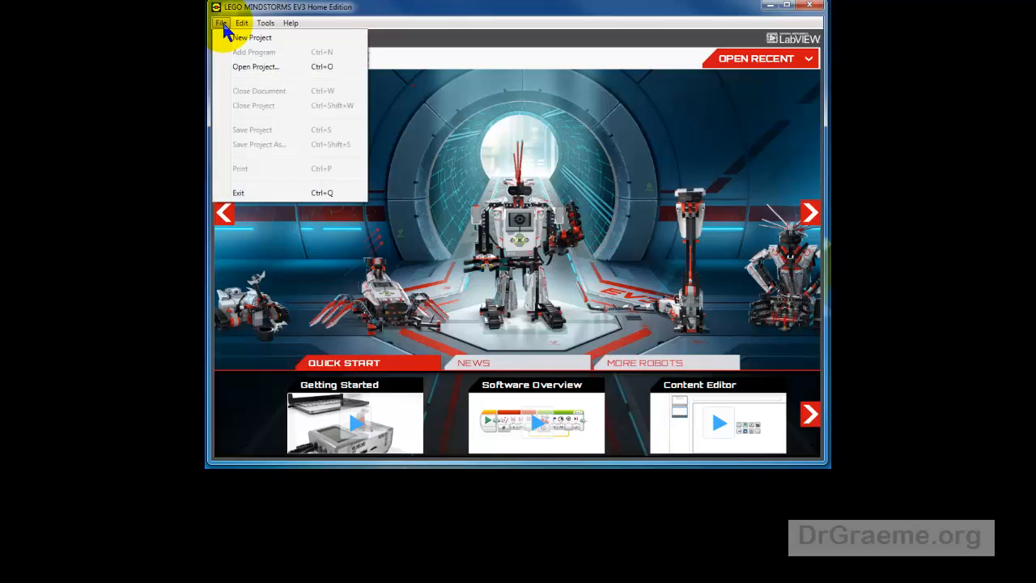
pyautogui.moveTo(243, 39)
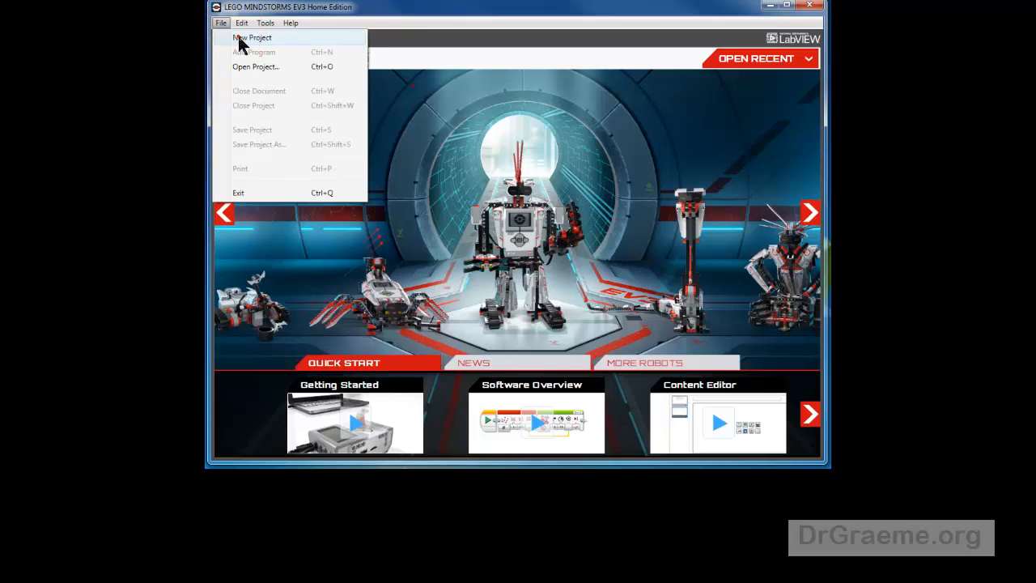
pyautogui.click(252, 37)
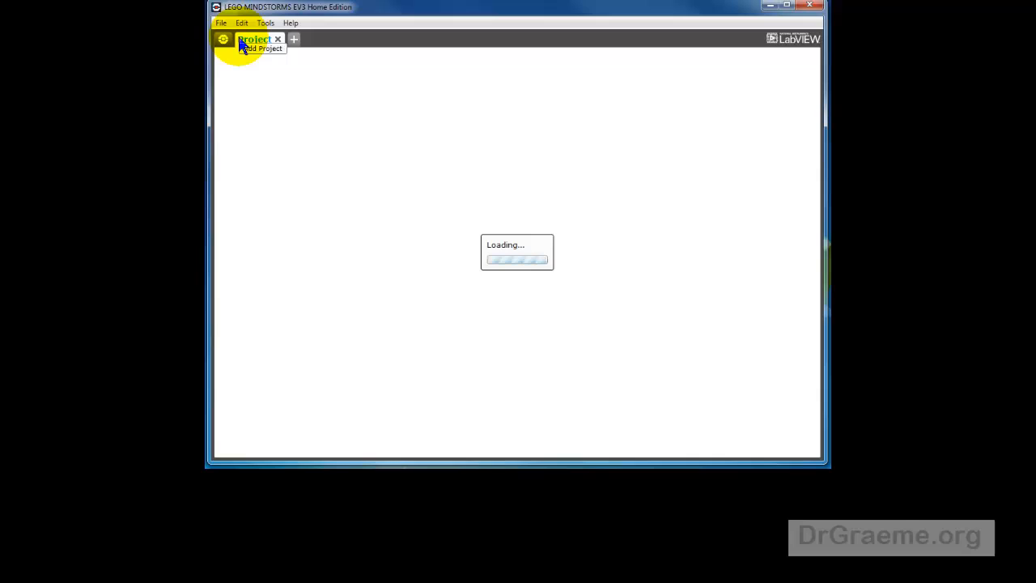
pyautogui.click(252, 39)
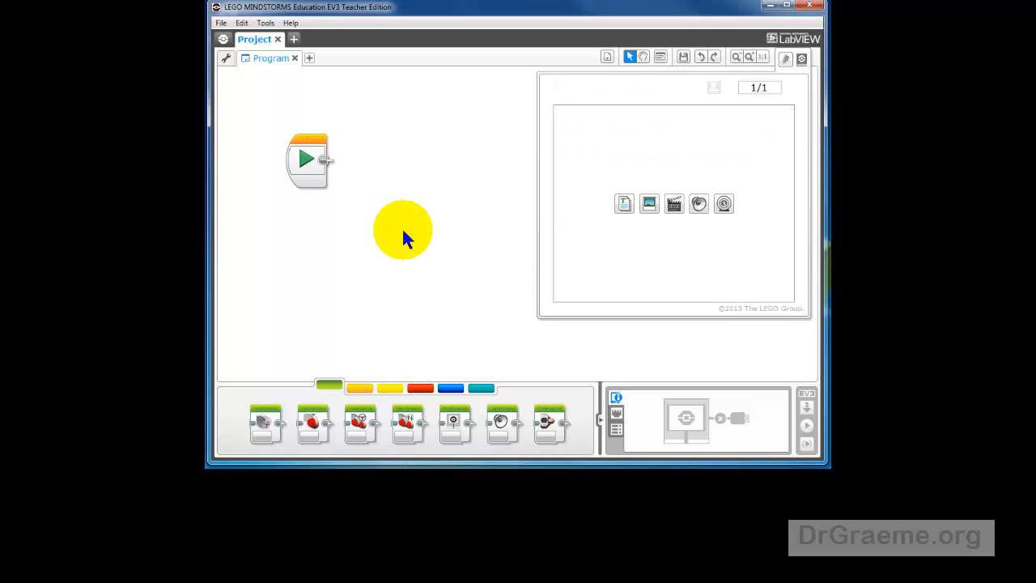
pyautogui.moveTo(387, 407)
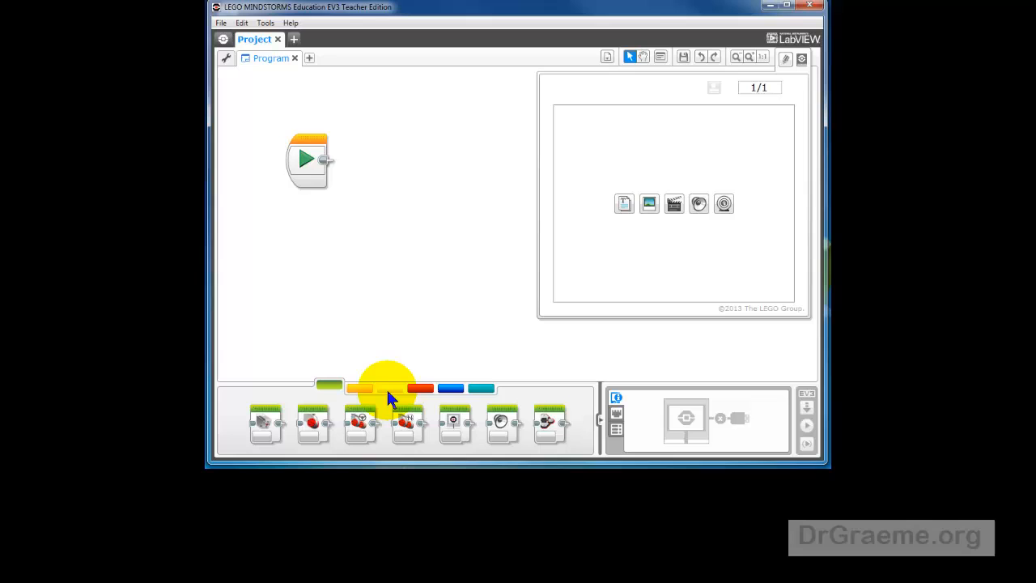
pyautogui.moveTo(366, 388)
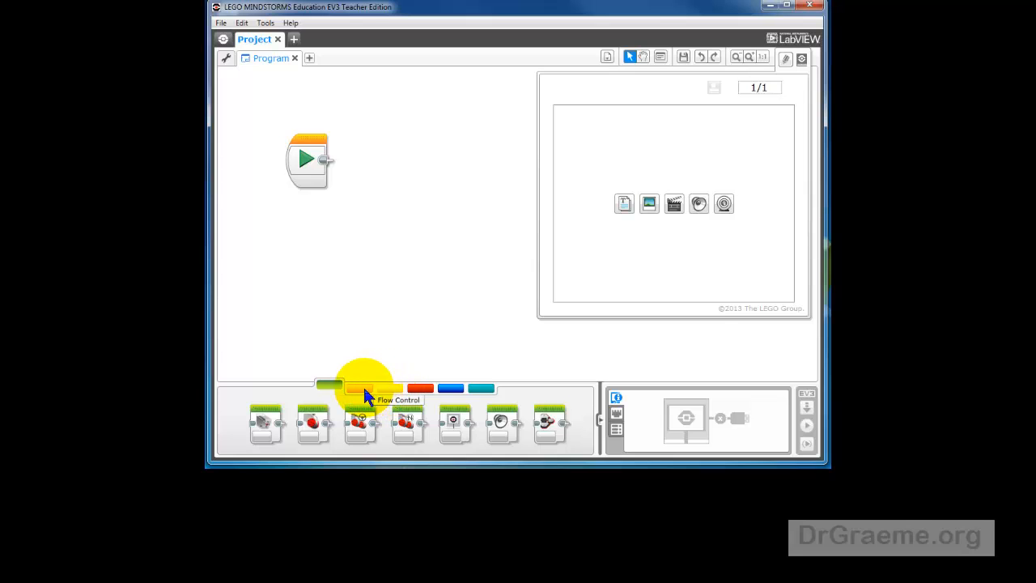
pyautogui.click(418, 389)
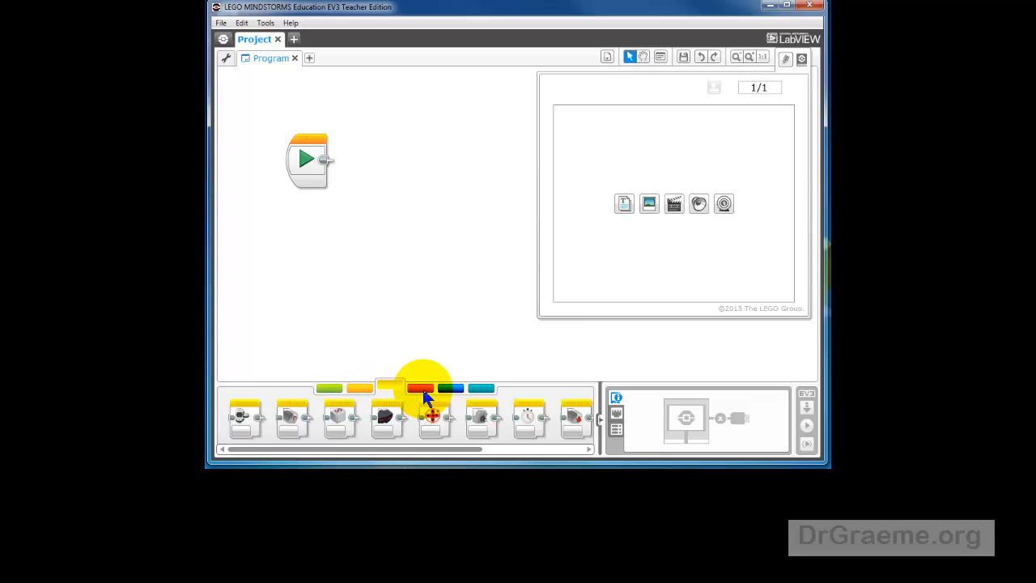
pyautogui.moveTo(392, 389)
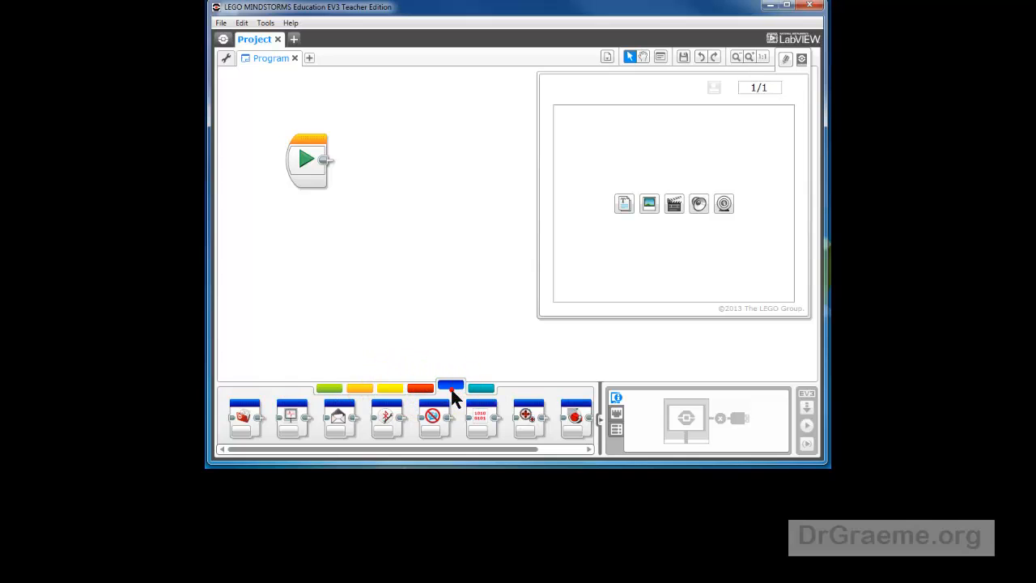
pyautogui.click(359, 389)
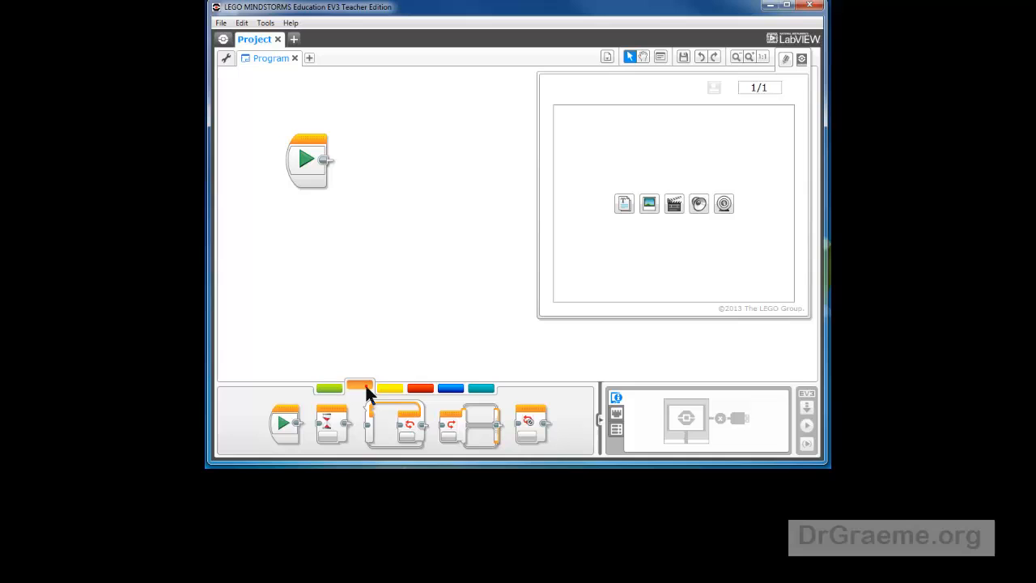
pyautogui.click(327, 385)
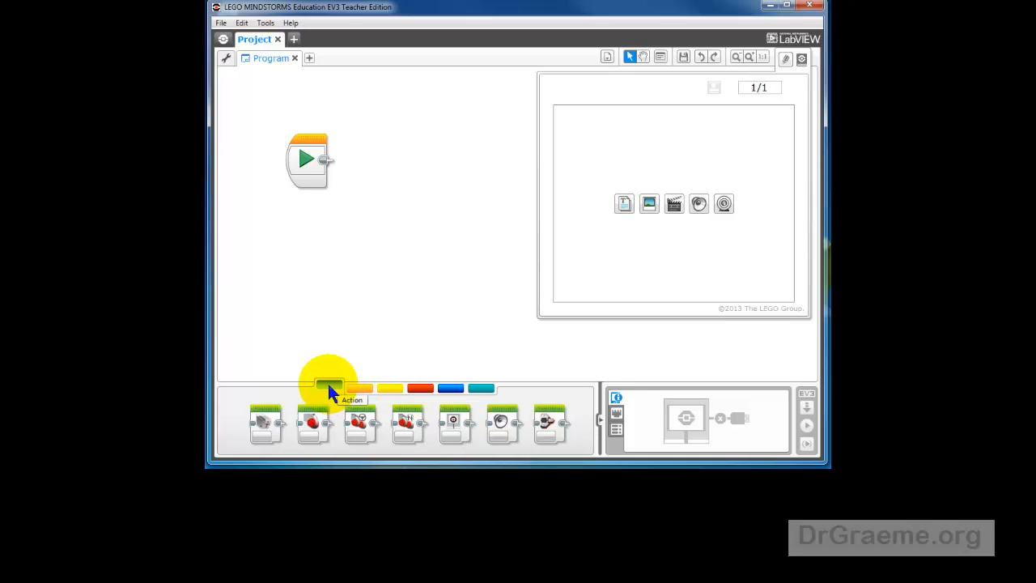
pyautogui.moveTo(408, 430)
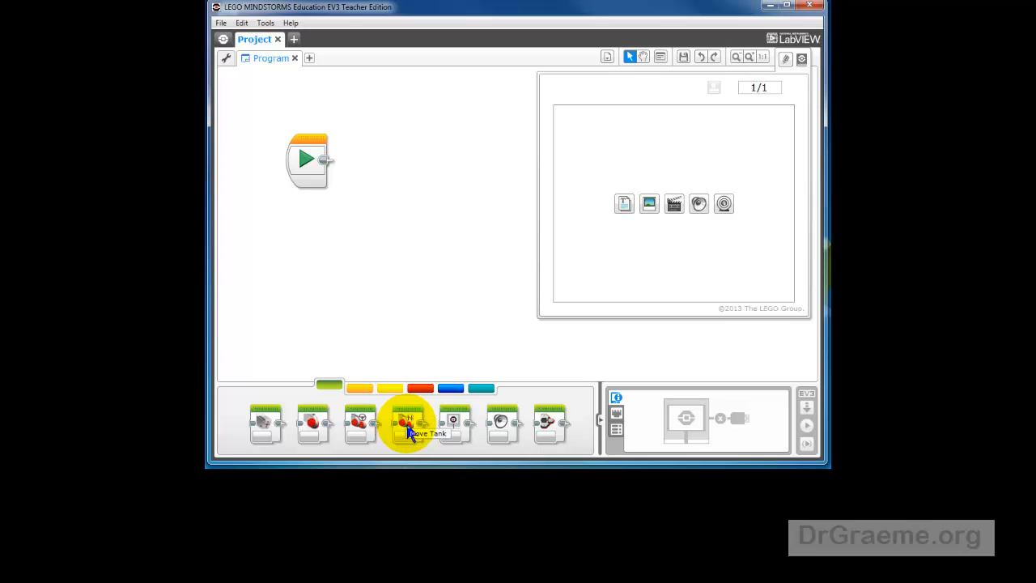
# Place a Move Tank block after the Start block and choose its run mode.
pyautogui.moveTo(408, 424); pyautogui.dragTo(376, 158)
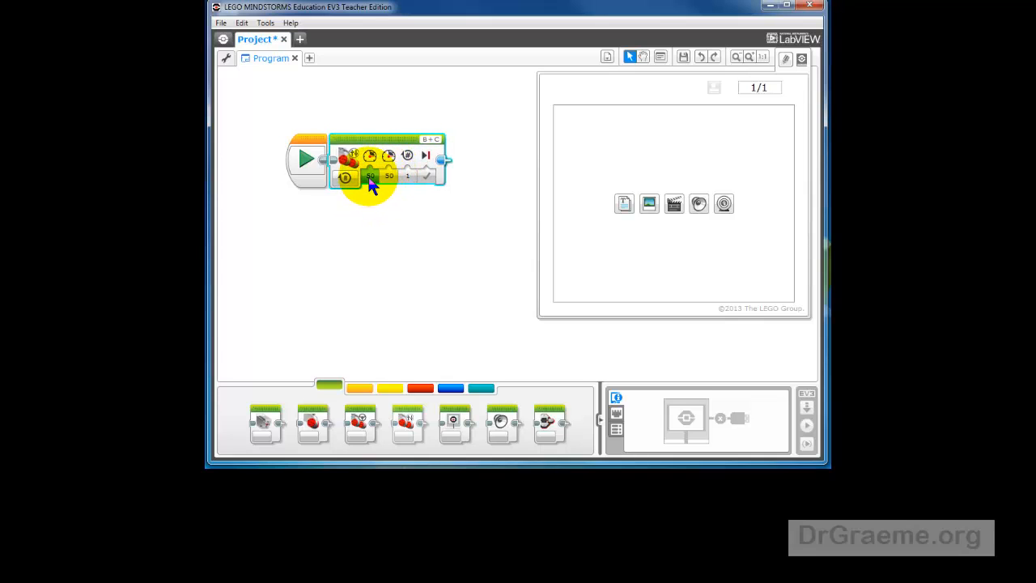
pyautogui.click(368, 177)
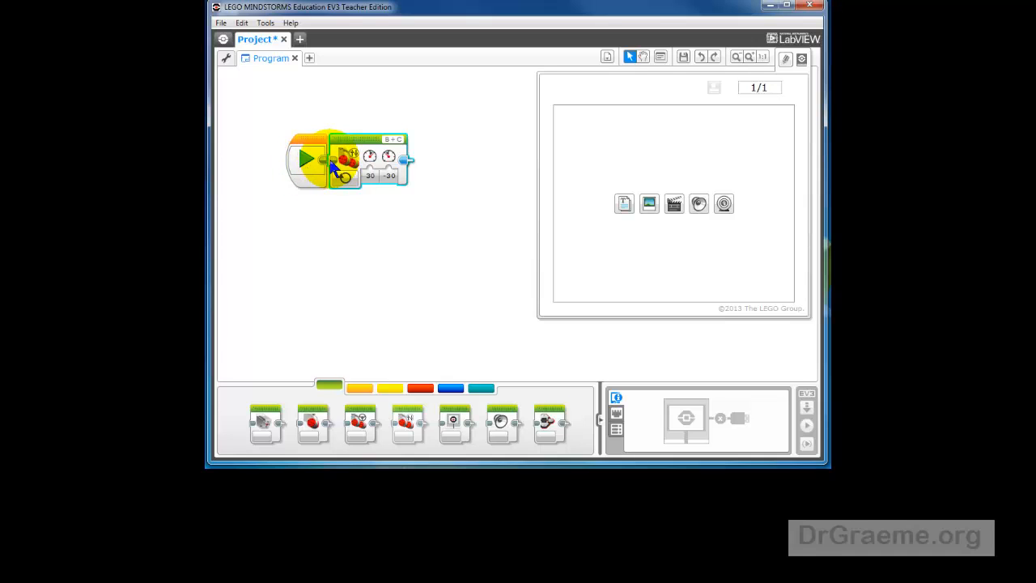
pyautogui.moveTo(350, 167)
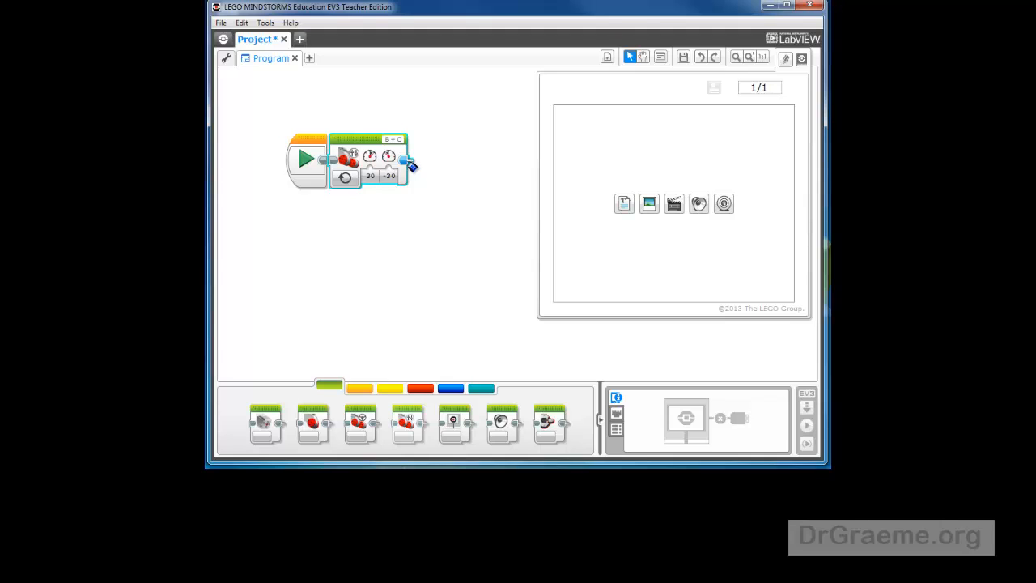
pyautogui.moveTo(415, 163)
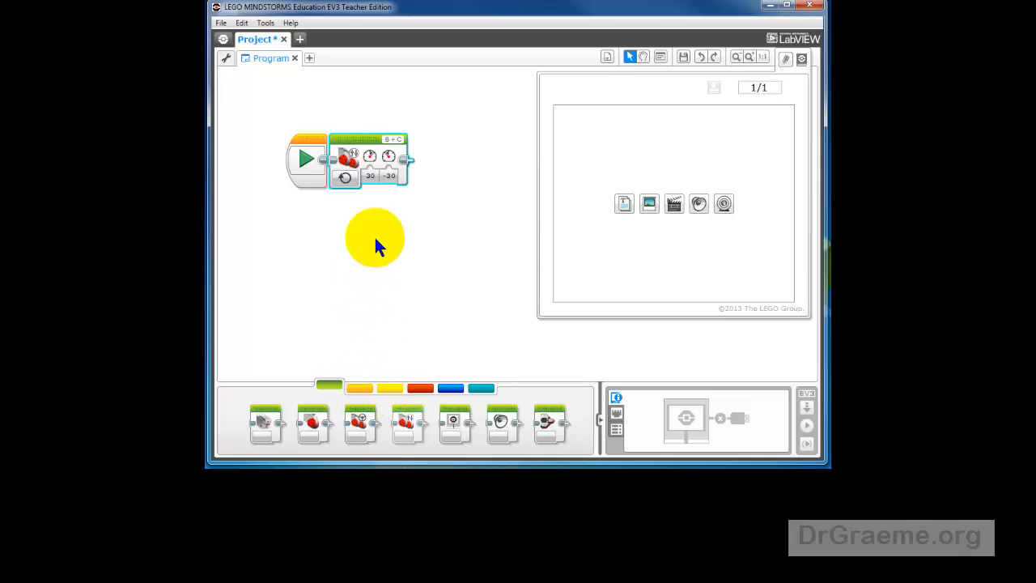
pyautogui.moveTo(307, 156)
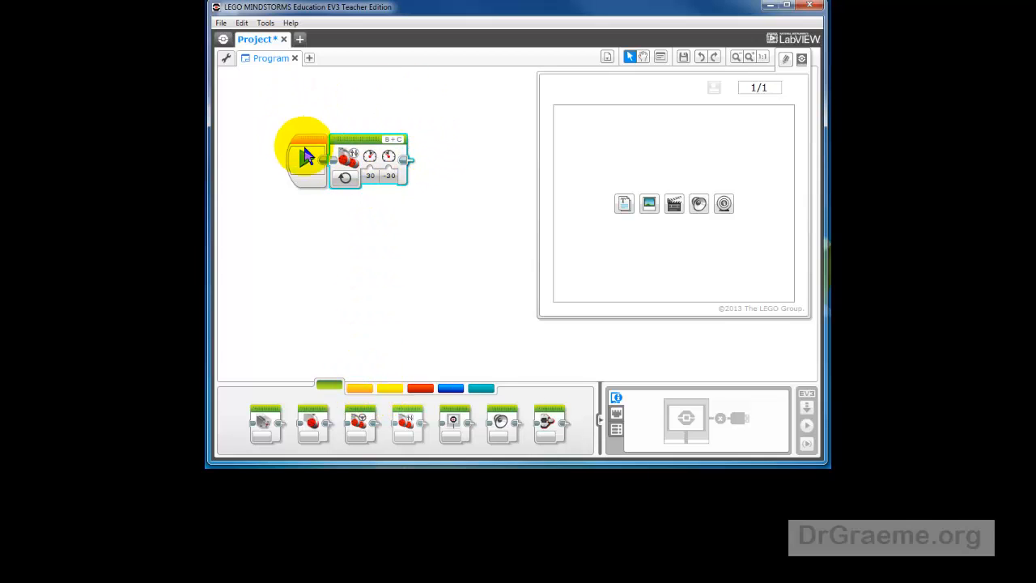
# Show the orange Flow Control palette to reach the Loop block.
pyautogui.click(360, 389)
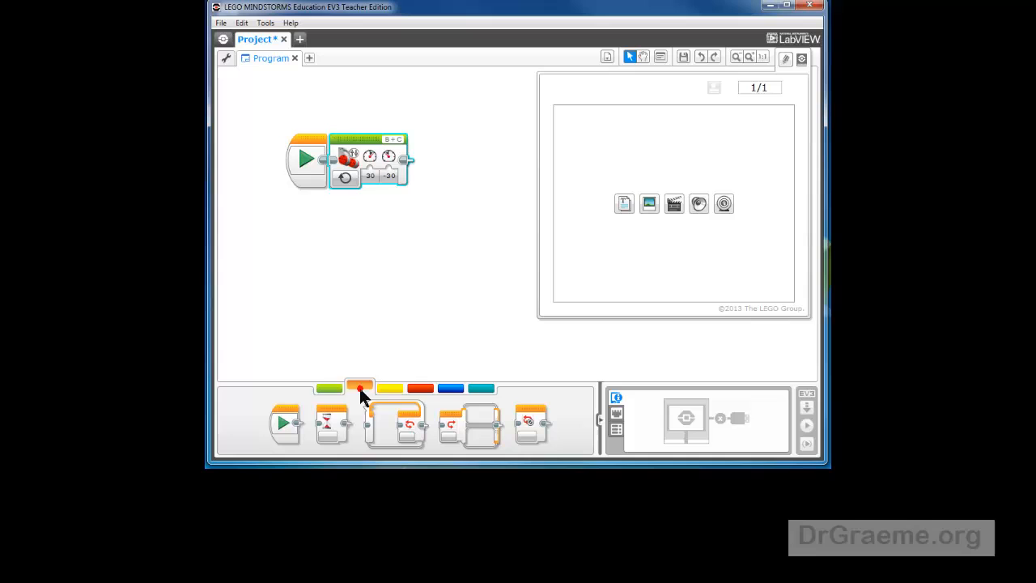
pyautogui.moveTo(360, 390)
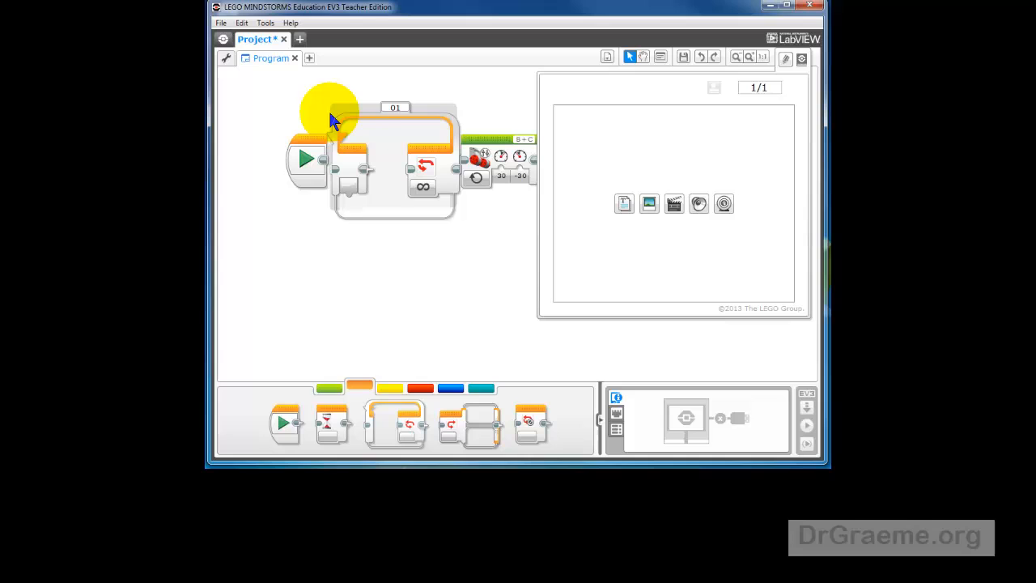
# Select the Move Tank block to move it into the Unlimited Loop body.
pyautogui.click(421, 166)
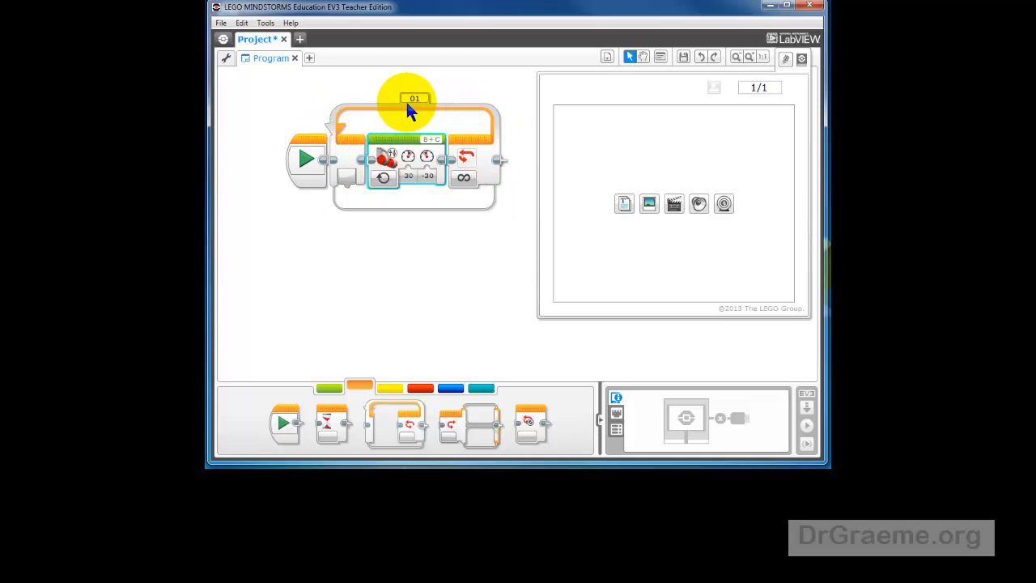
pyautogui.moveTo(465, 176)
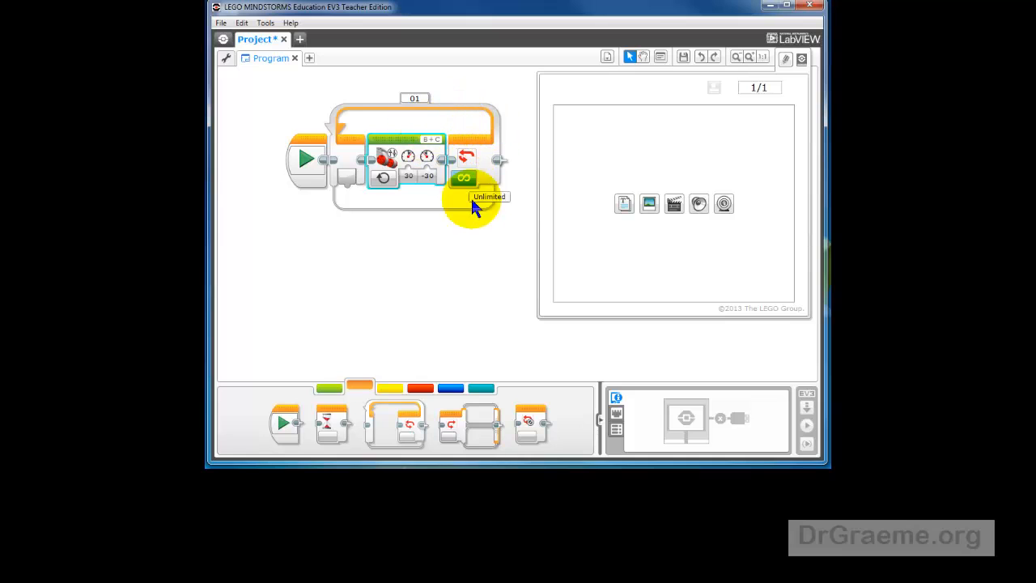